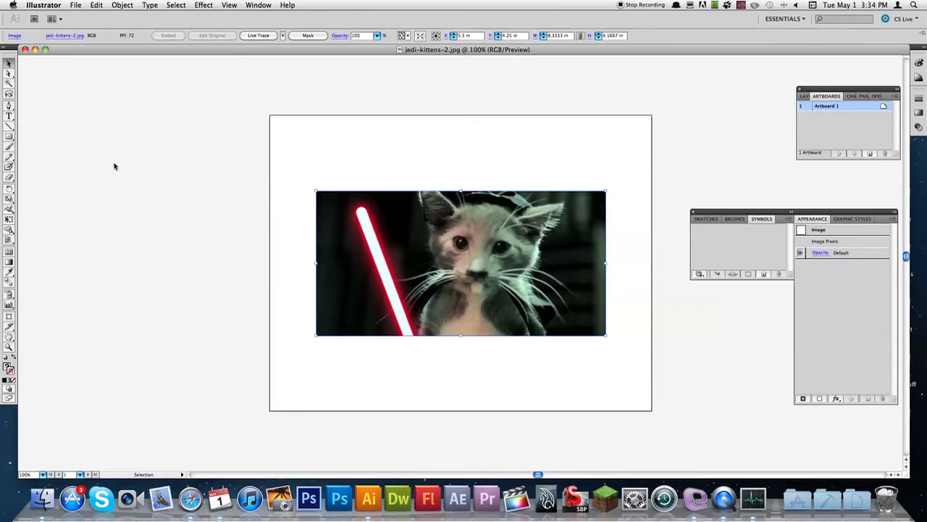
mouse_move(147, 194)
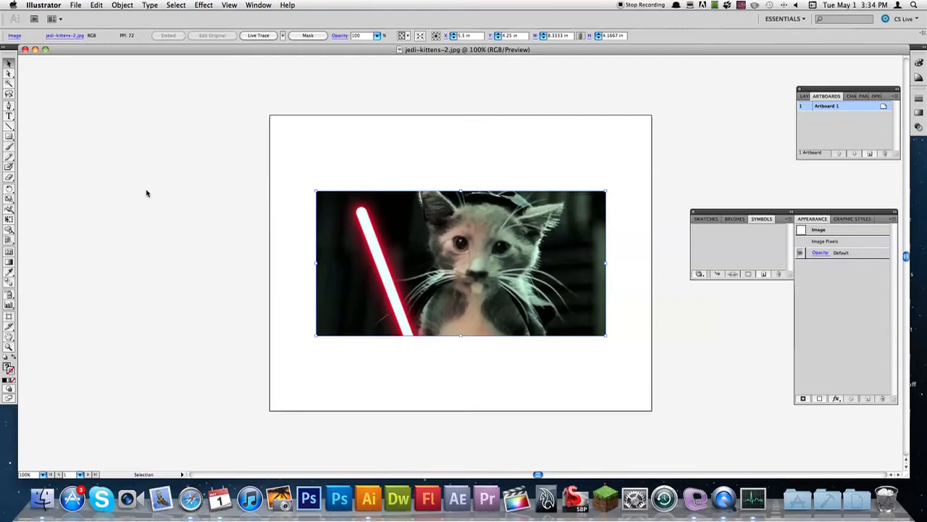
mouse_move(161, 194)
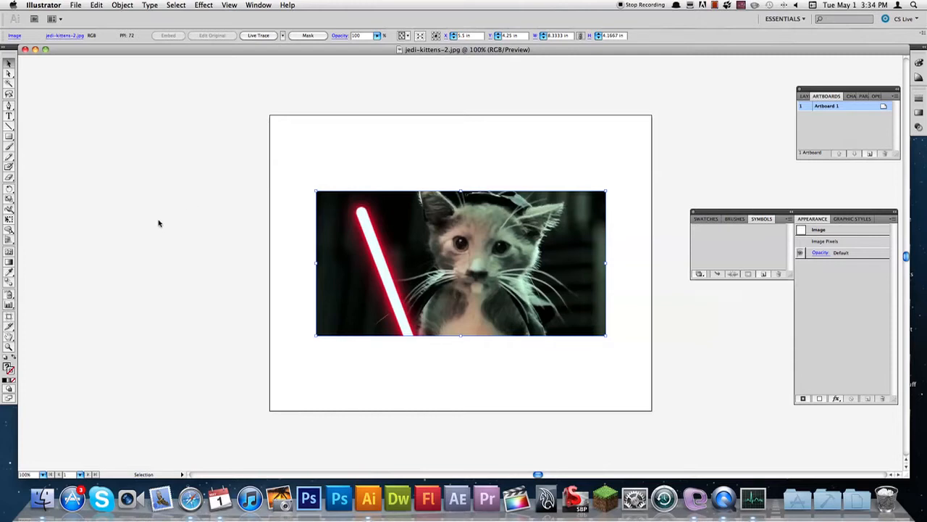
mouse_move(217, 259)
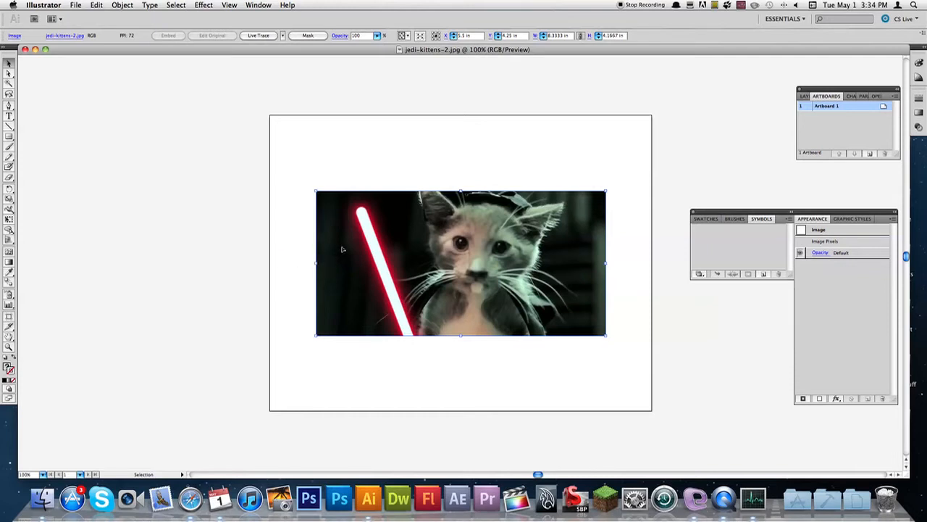
mouse_move(402, 266)
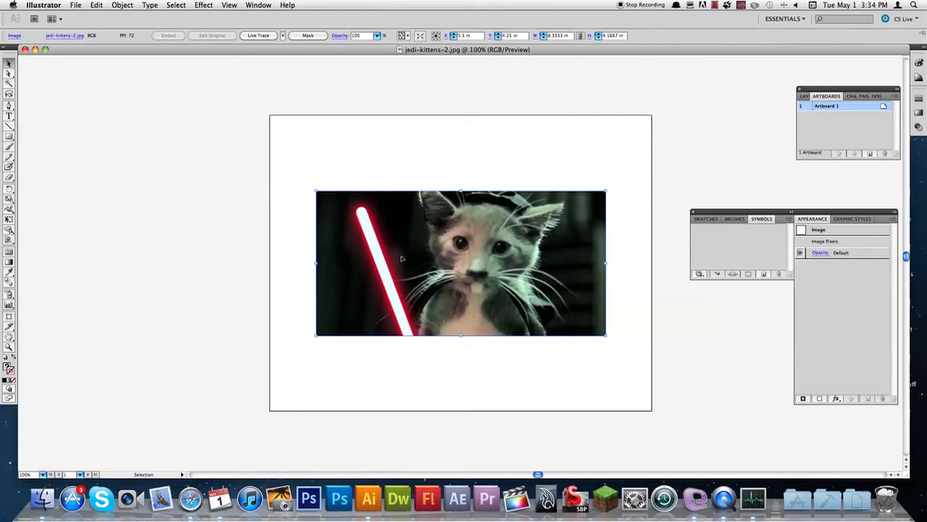
mouse_move(408, 245)
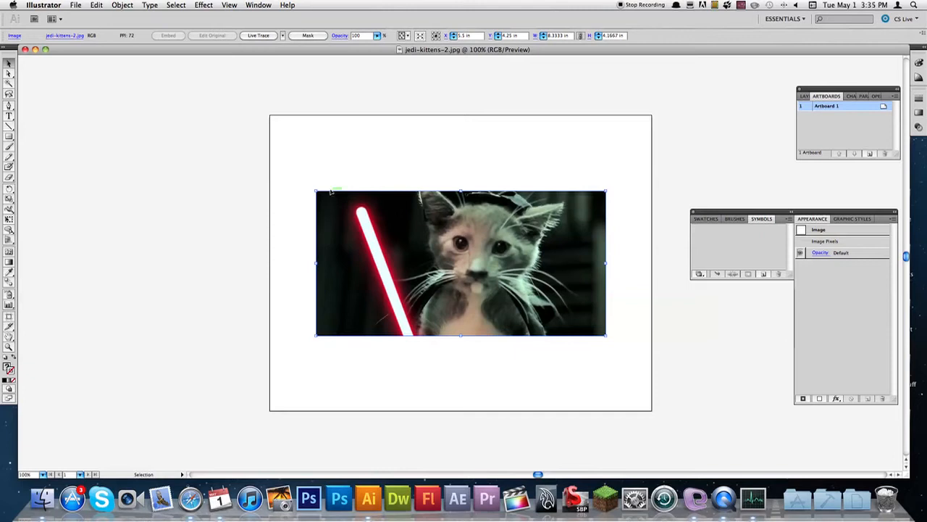
mouse_move(354, 216)
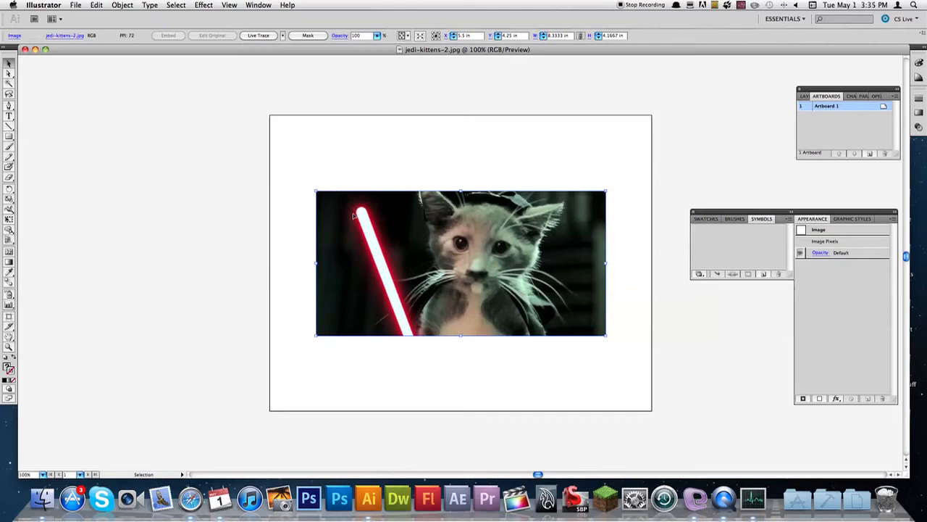
mouse_move(412, 249)
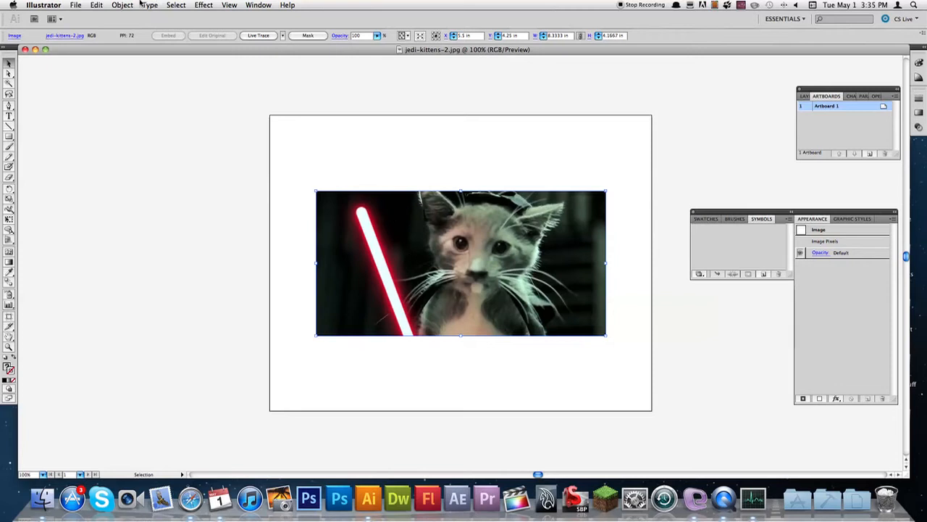
Live-trace the selected kitten photo via Object > Live Trace > Make with the default preset.
left_click(121, 5)
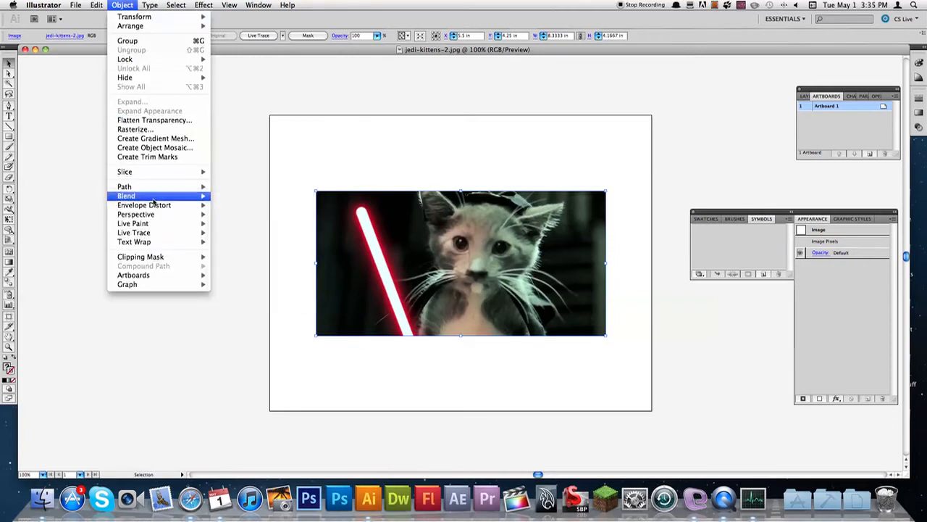
mouse_move(134, 232)
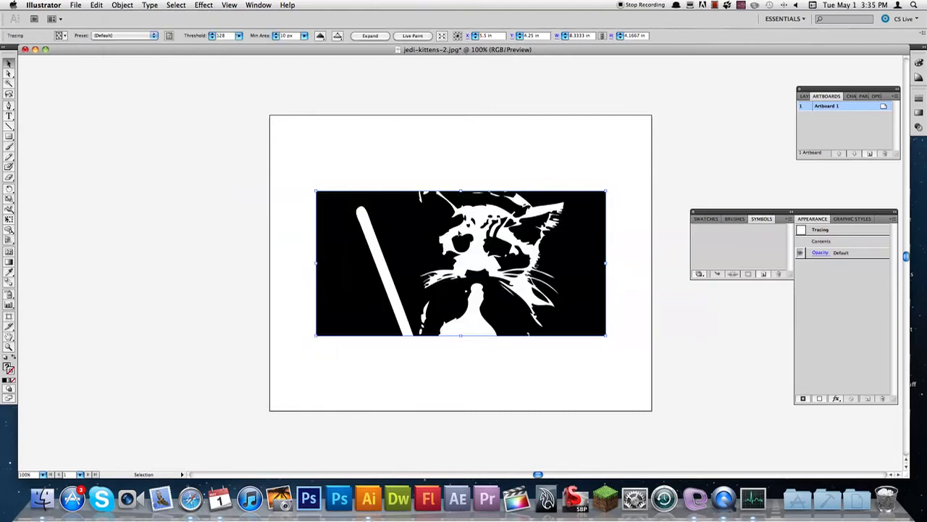
mouse_move(408, 246)
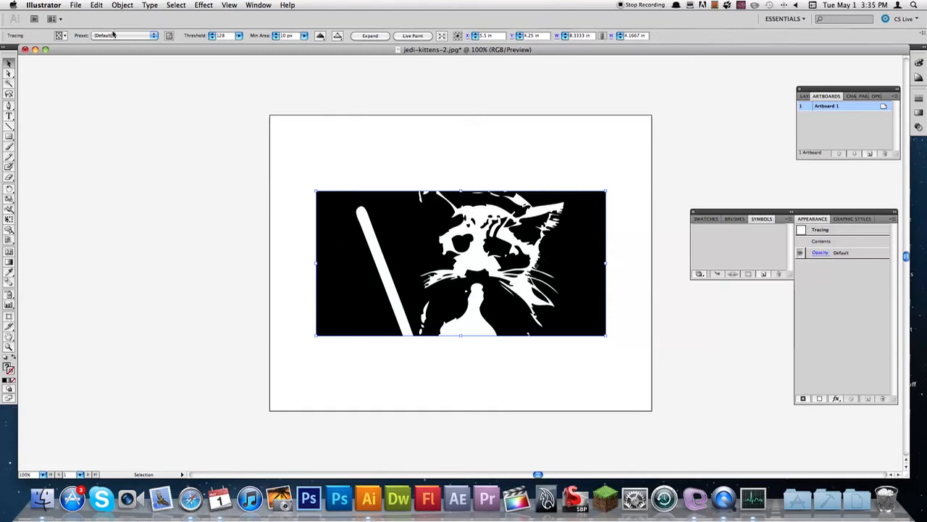
Switch the tracing preset to Color 6, then to Color 16.
left_click(123, 36)
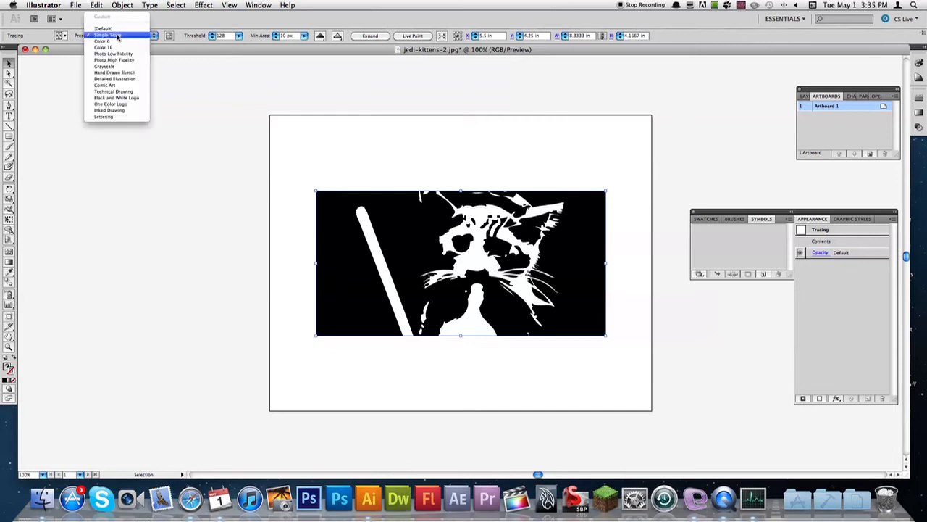
left_click(102, 41)
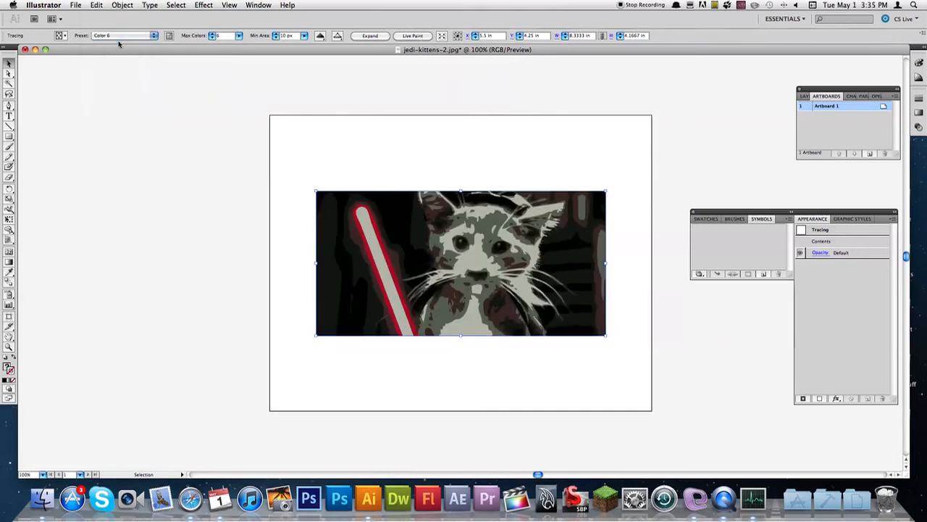
left_click(123, 35)
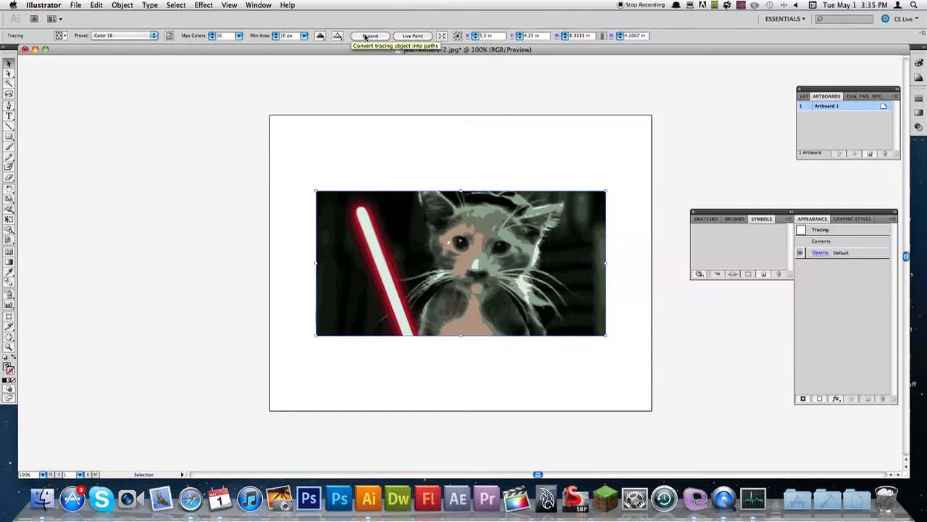
Expand the tracing into vector paths and bring up the Ungroup option on the result.
left_click(370, 35)
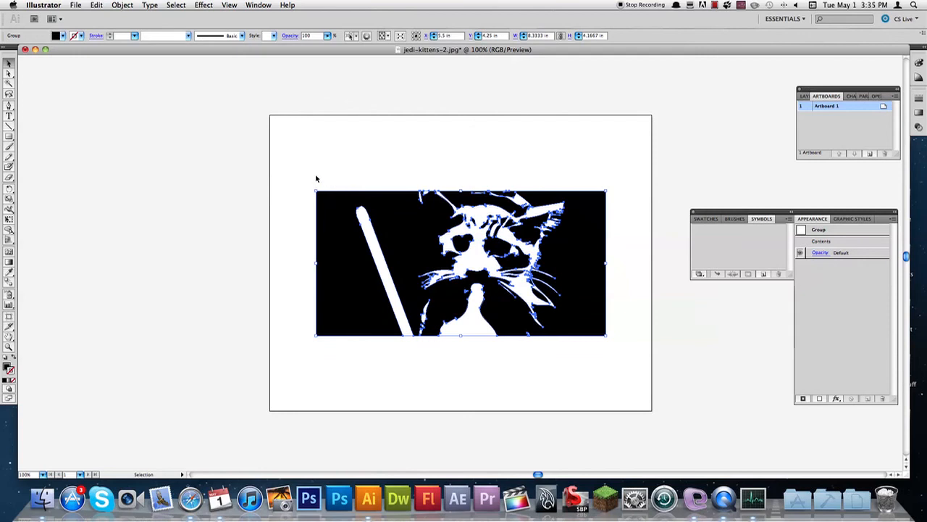
right_click(518, 270)
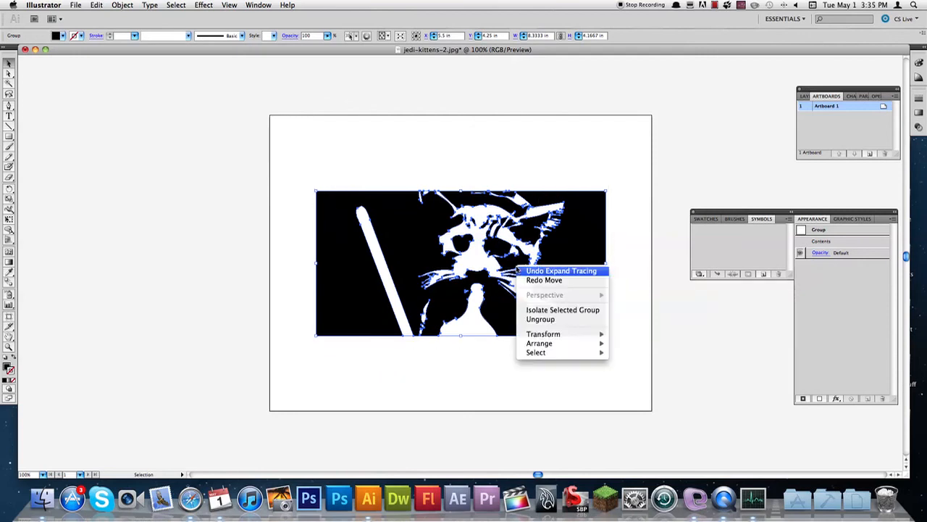